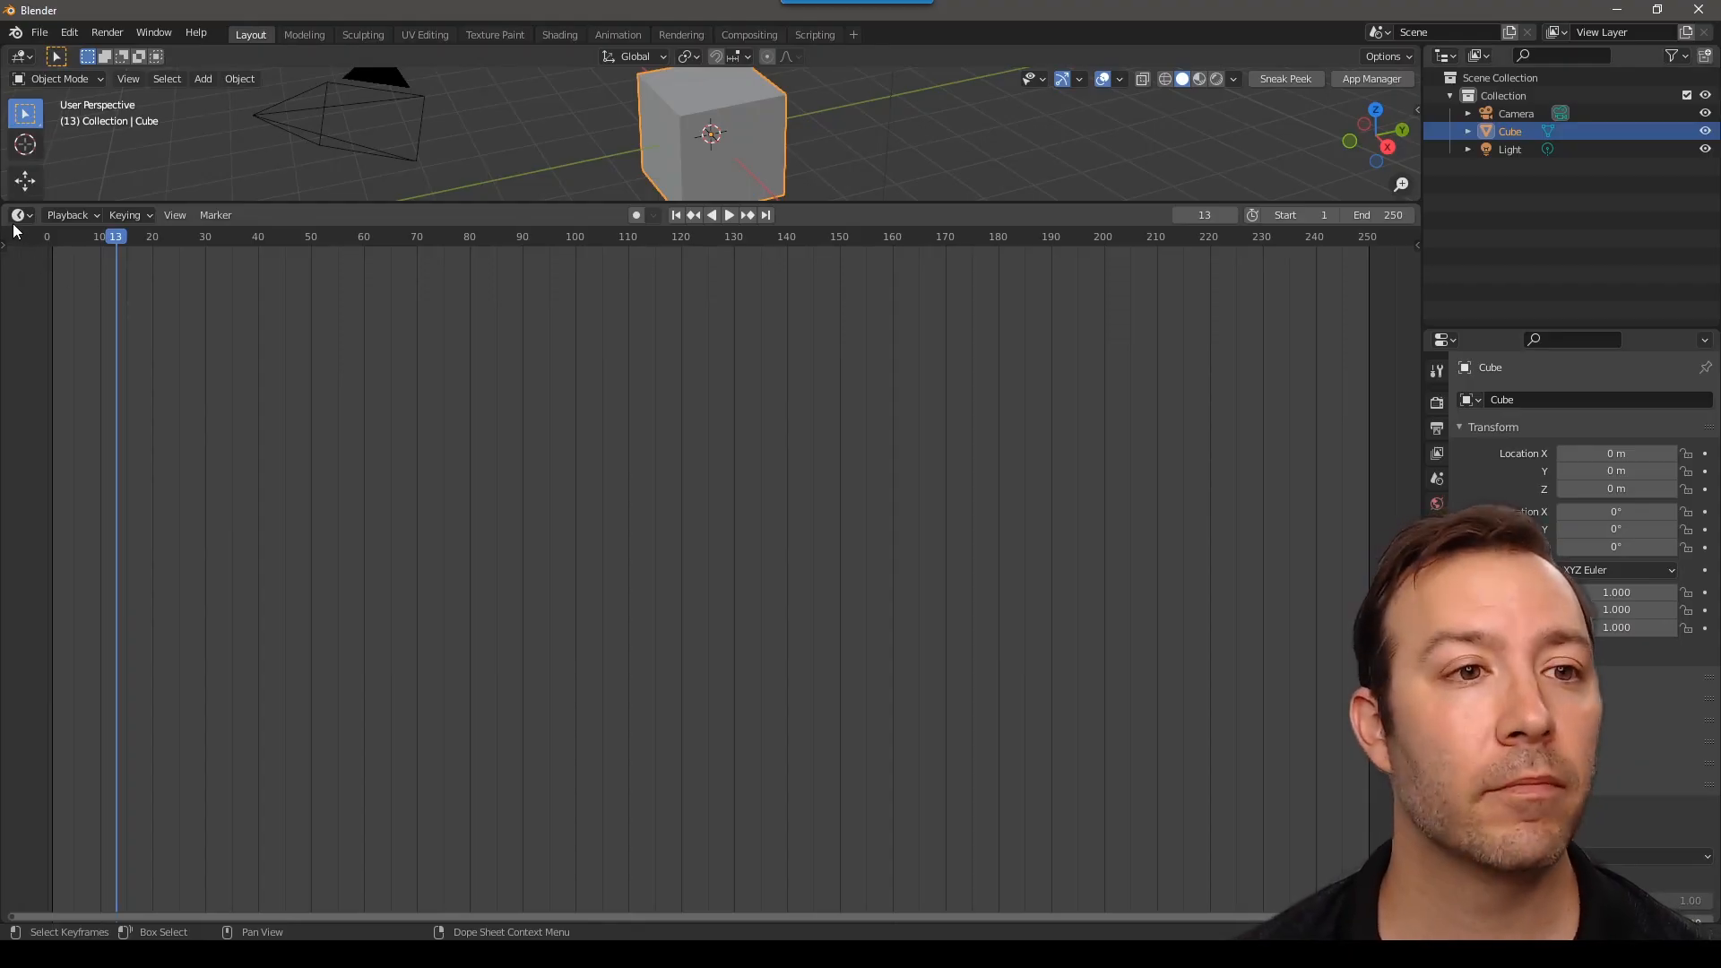
- Switch the lower area to the Shader Editor showing the Cube's material nodes
click(20, 213)
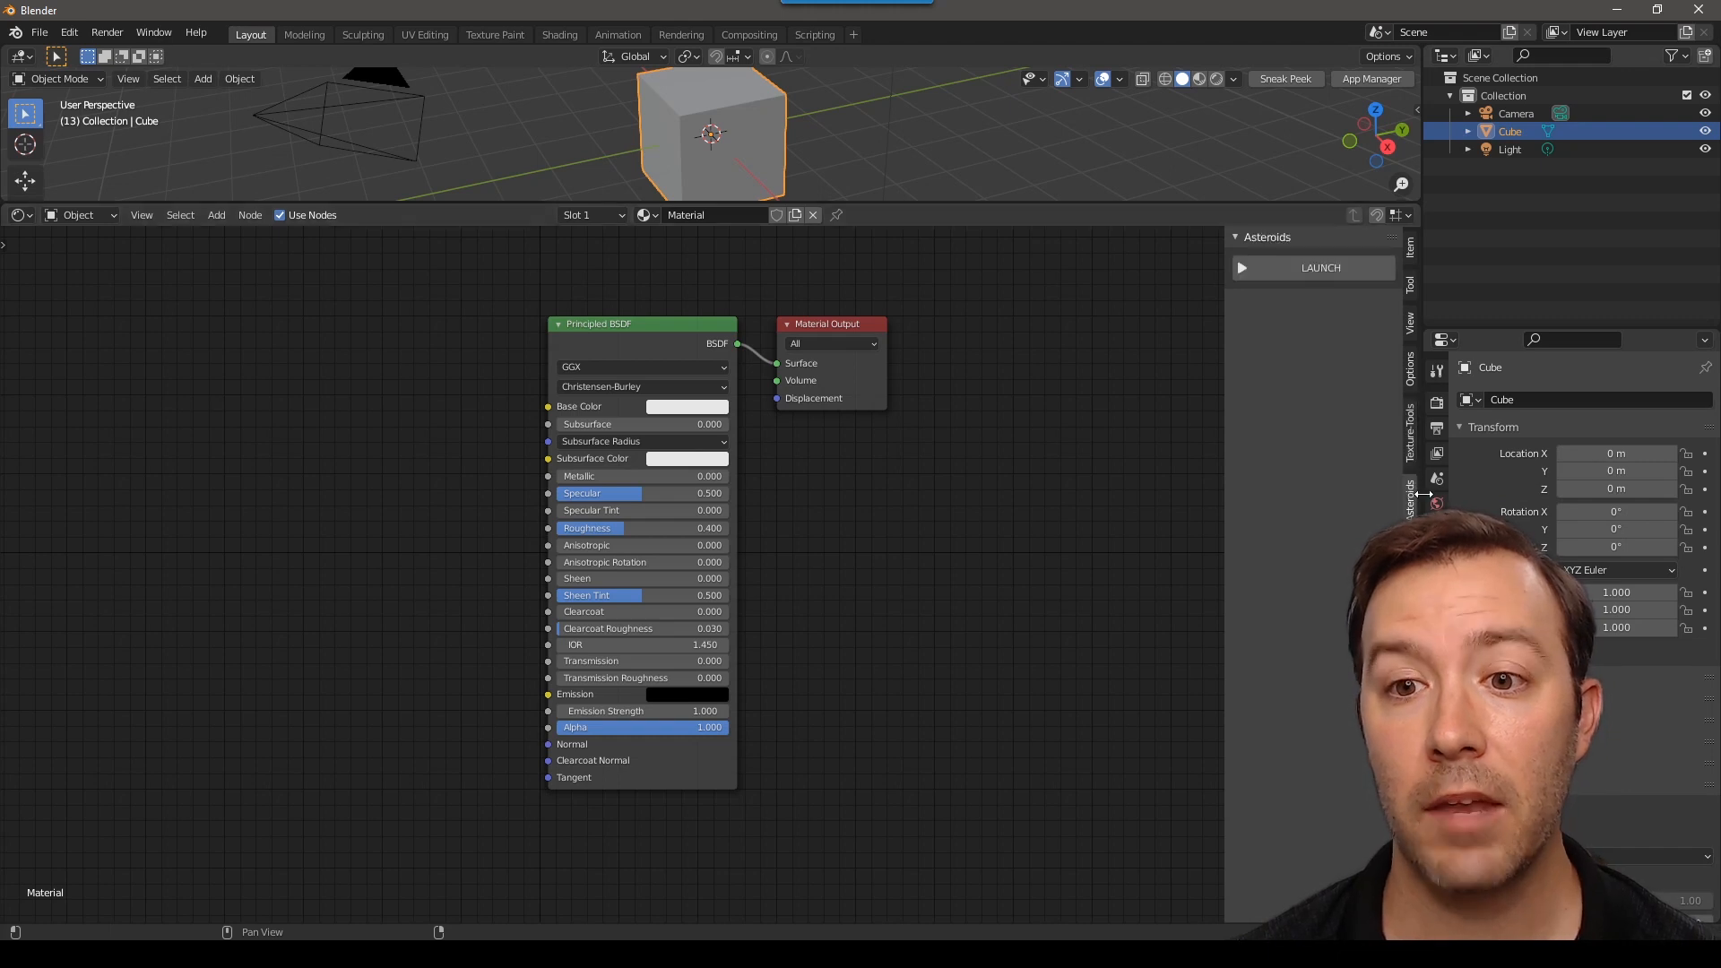
- Launch the Asteroids add-on so its title screen fills the node area
click(1314, 267)
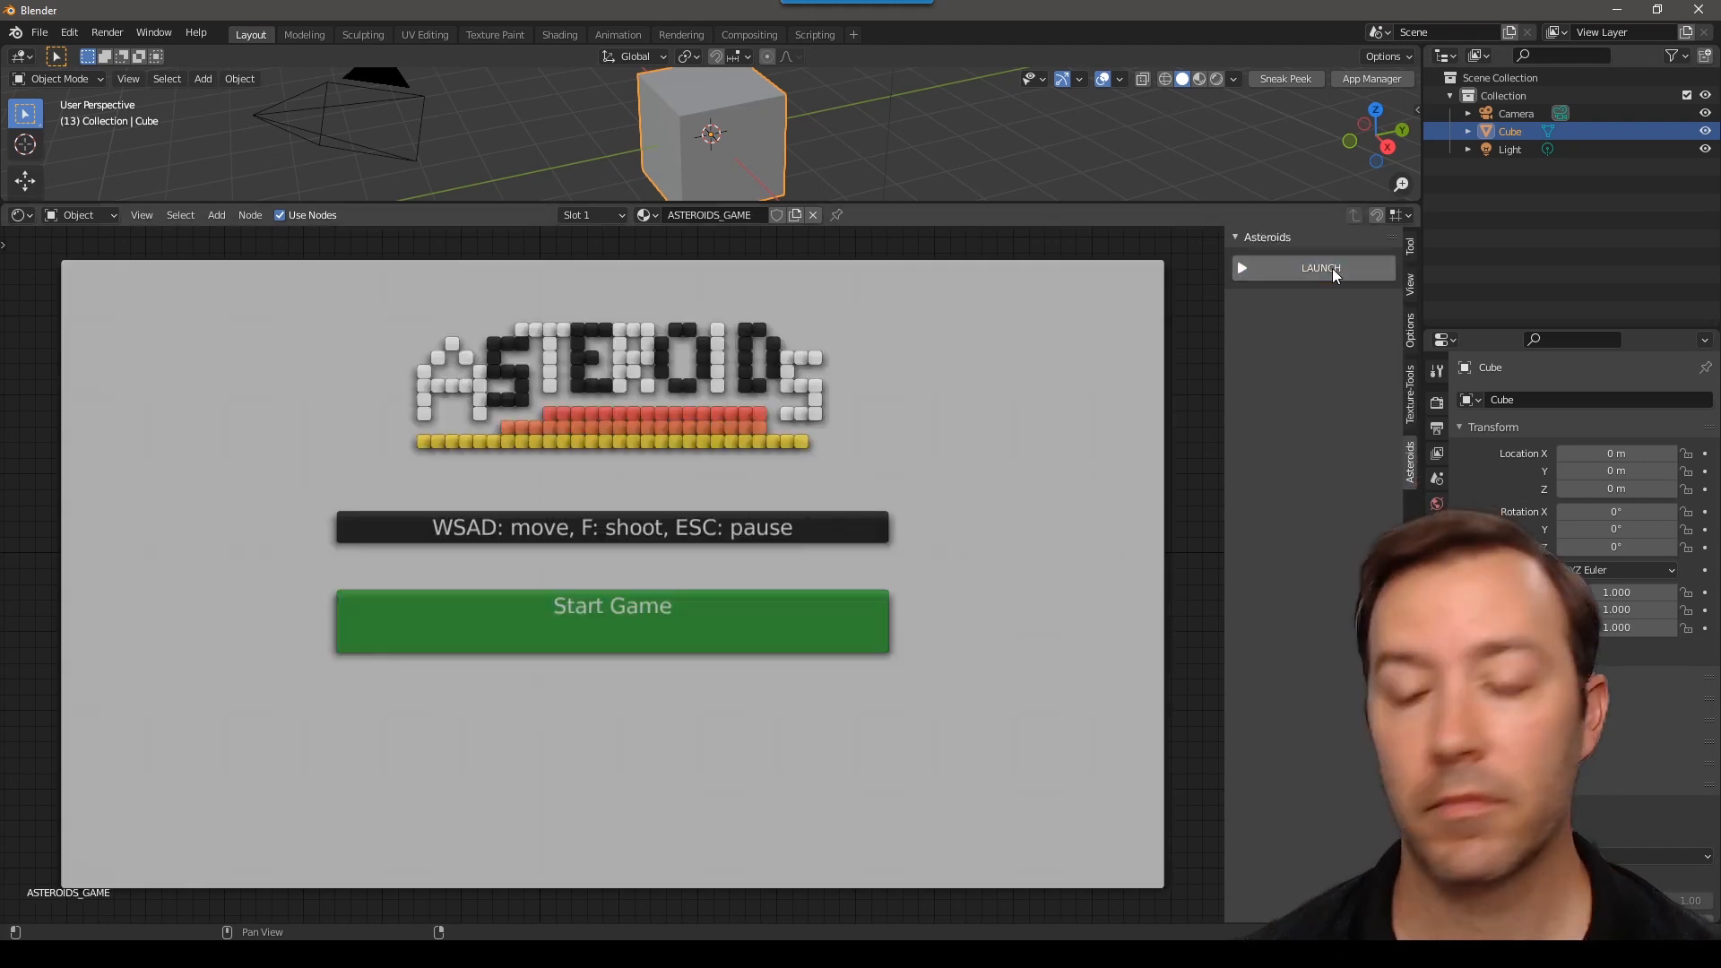
mouse_move(1321, 267)
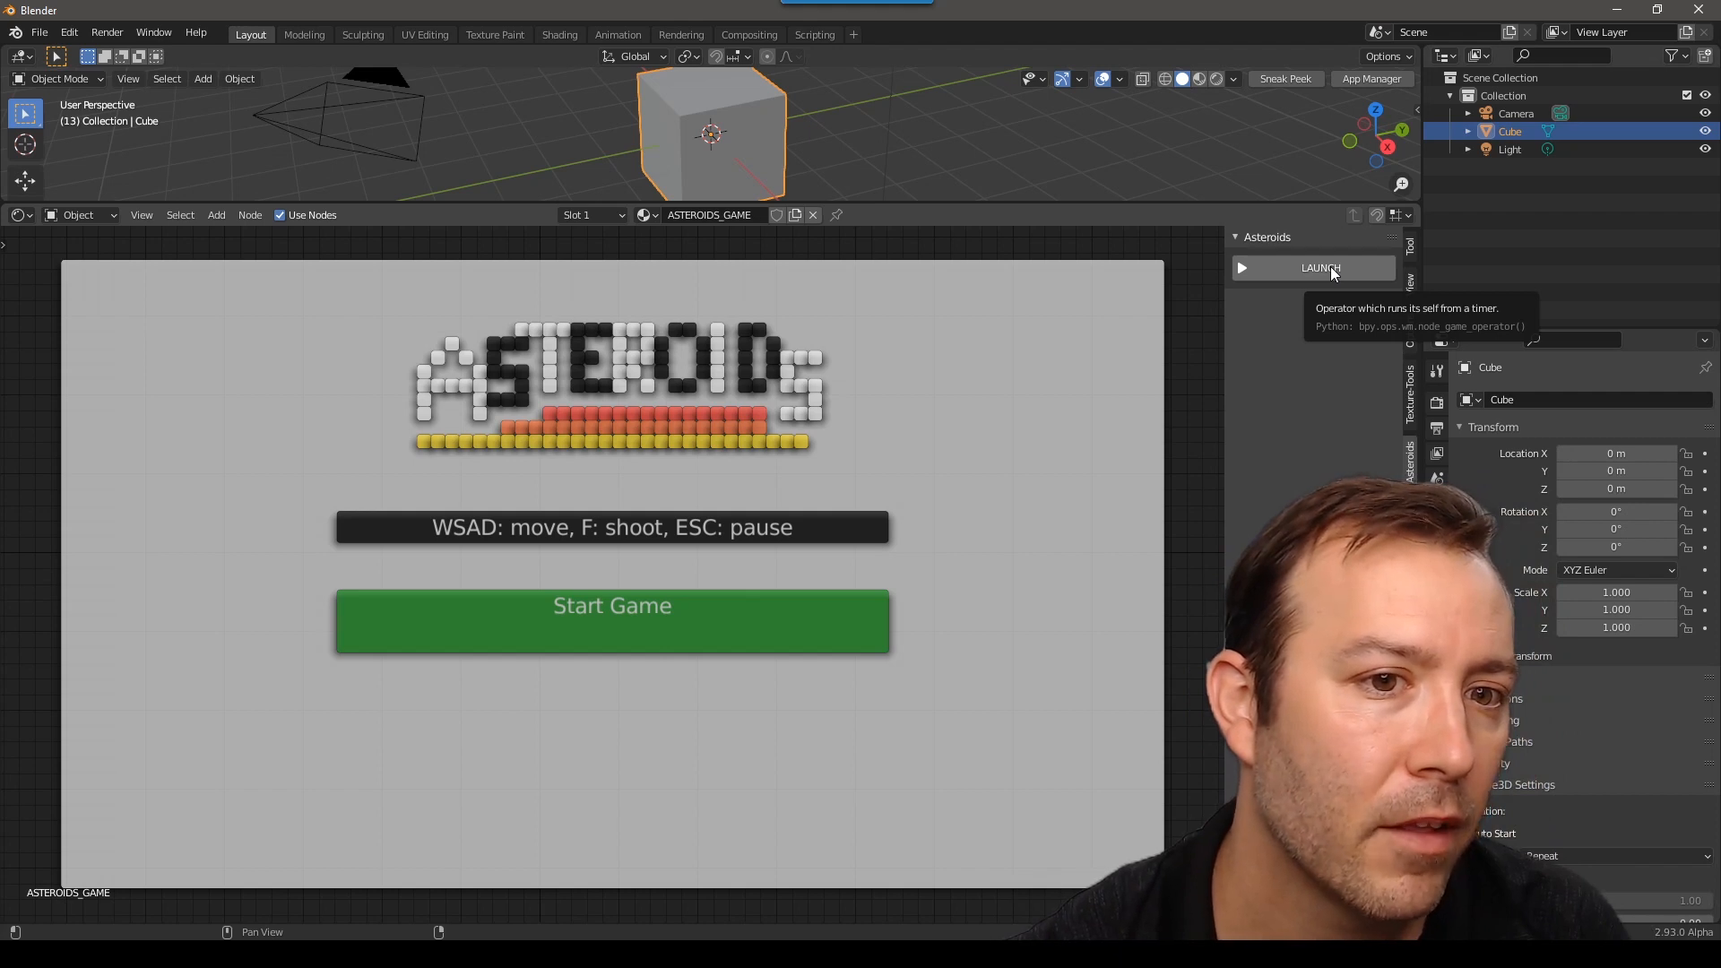
mouse_move(1307, 181)
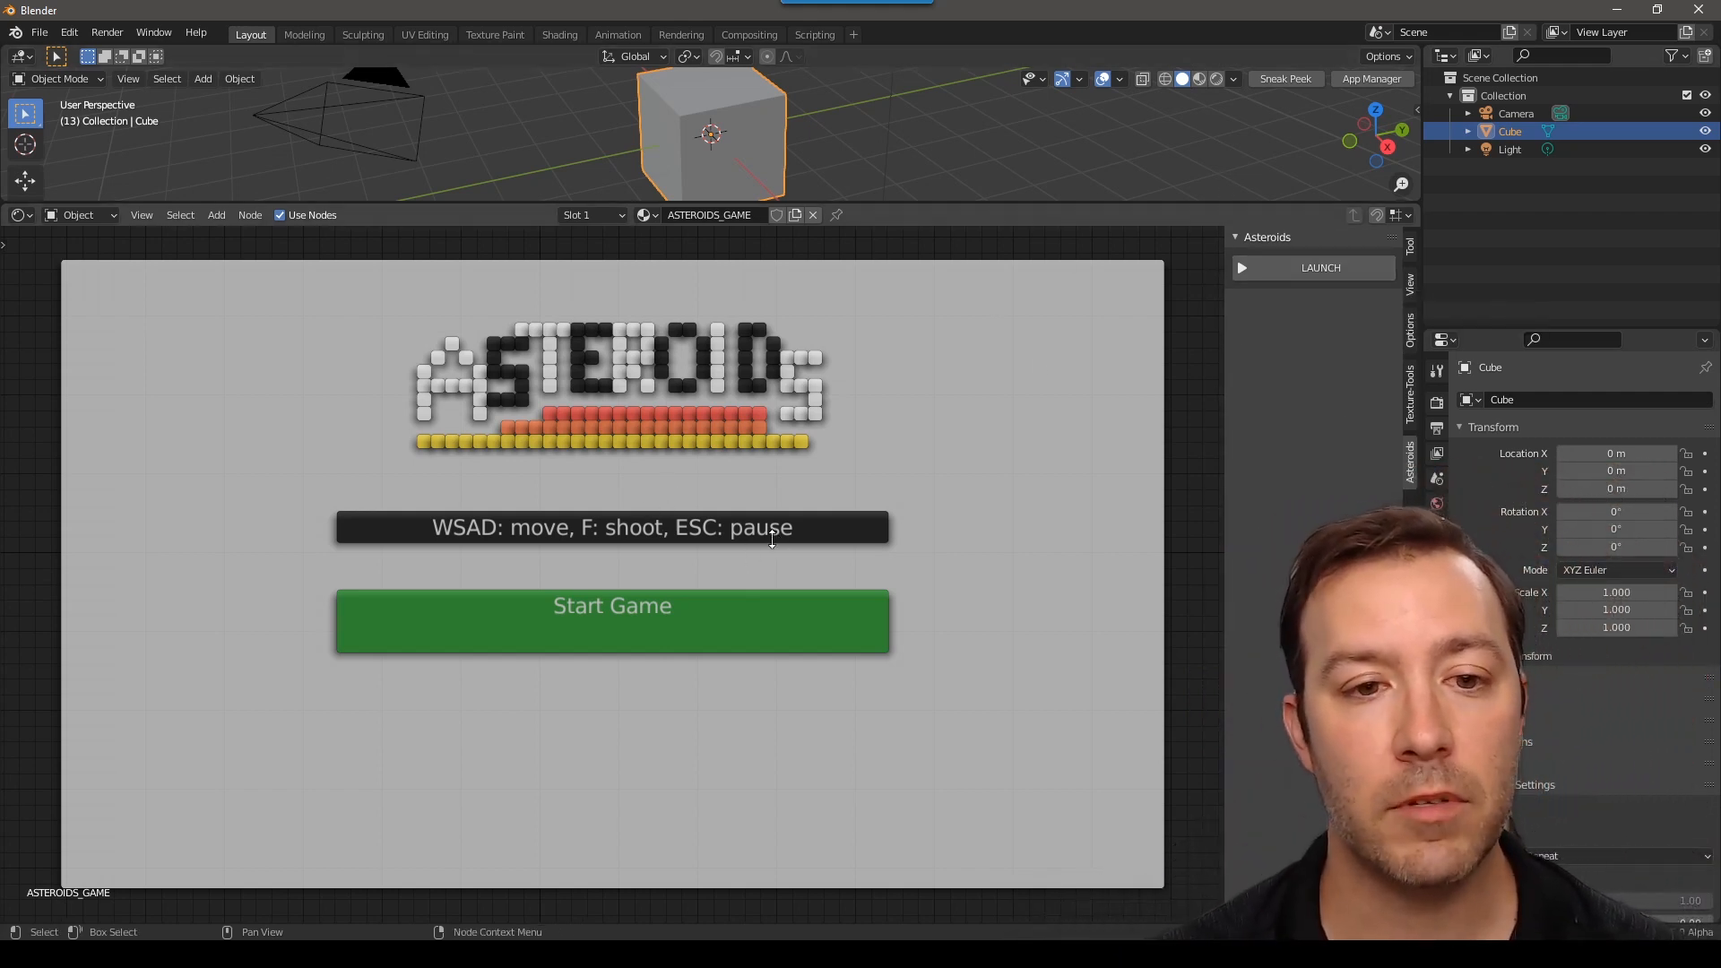
click(612, 620)
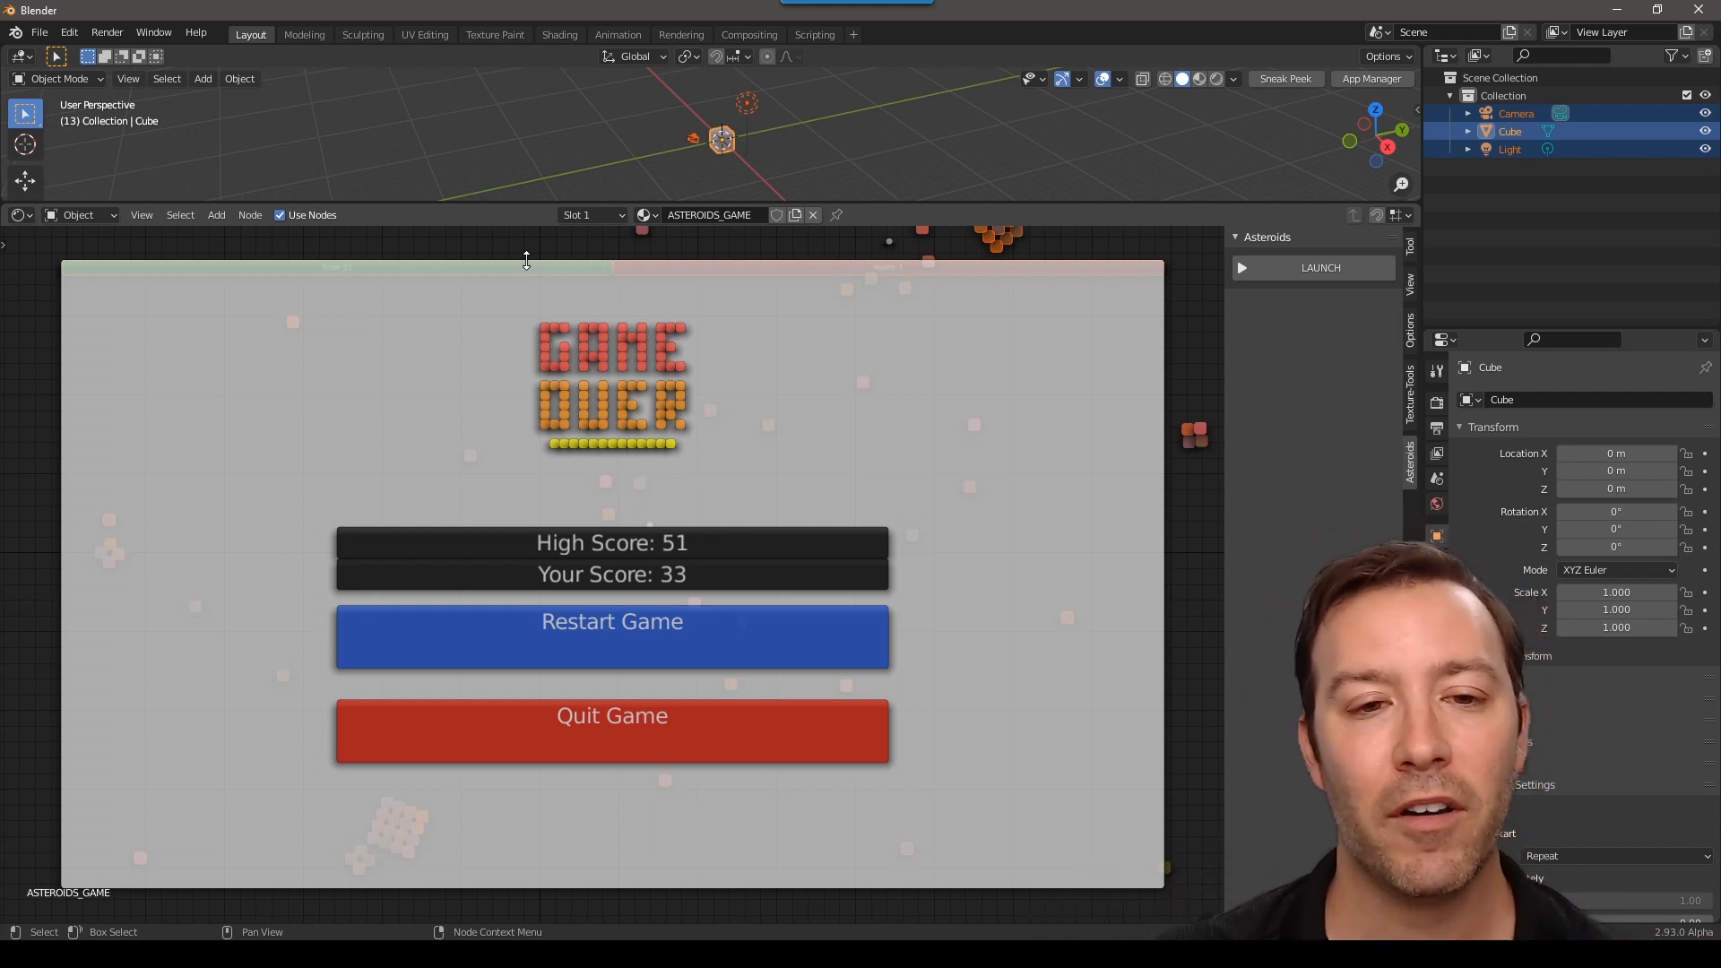
mouse_move(1007, 624)
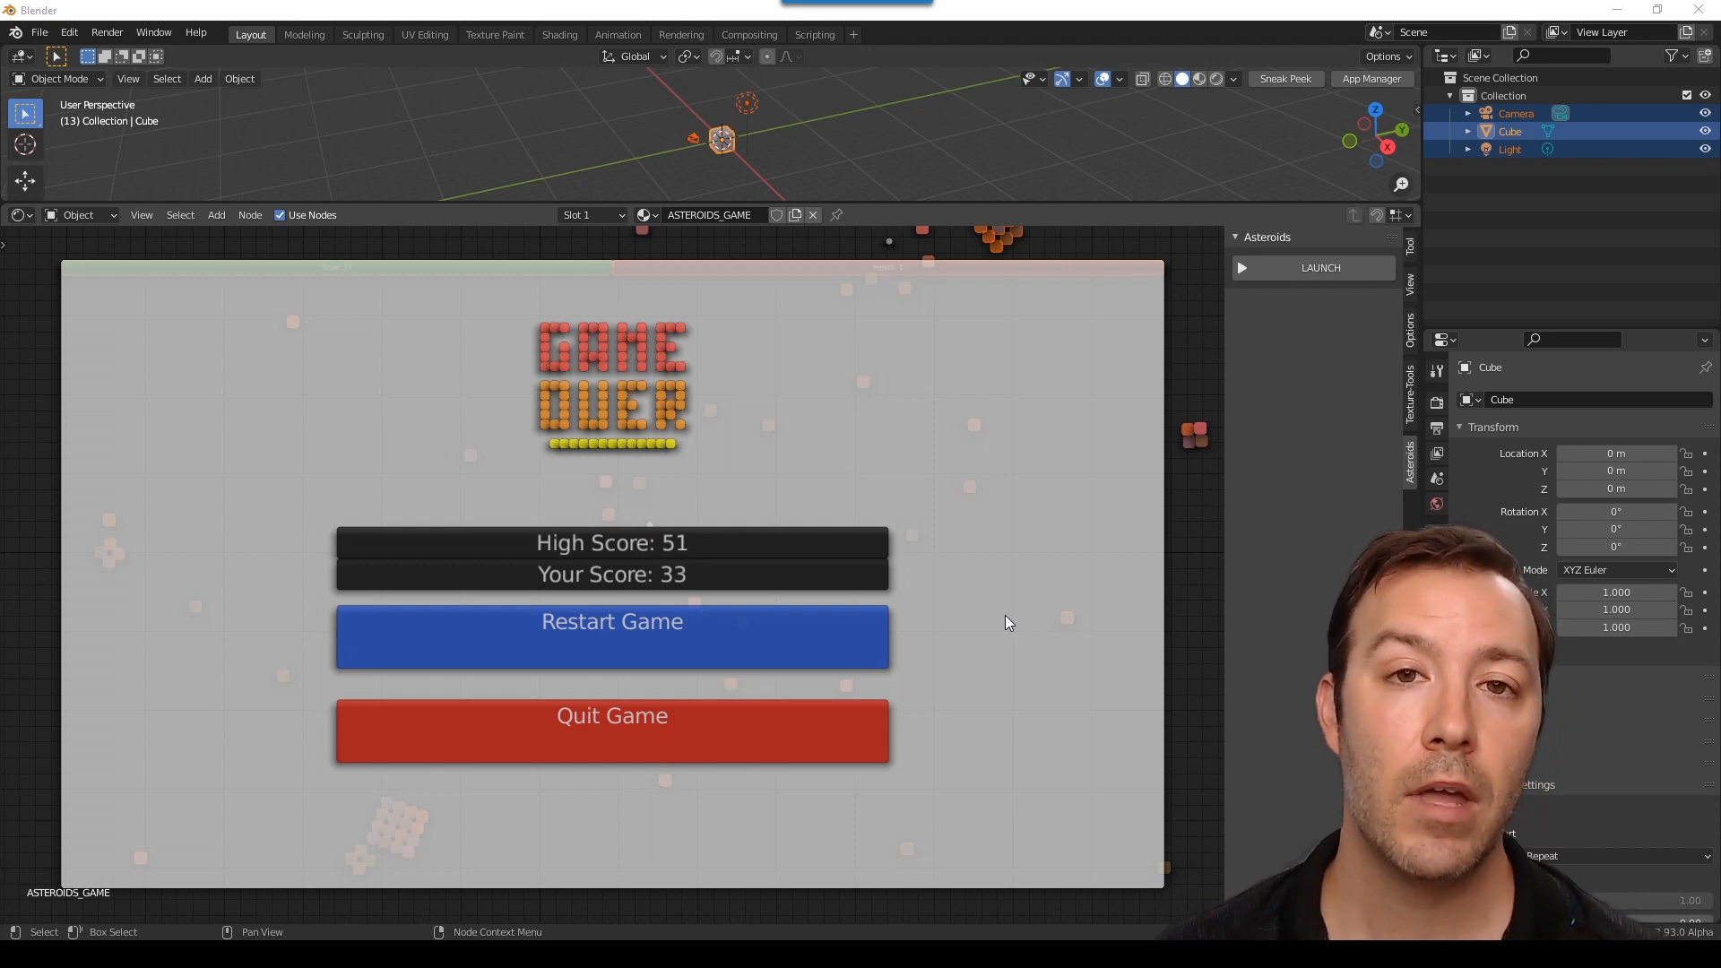